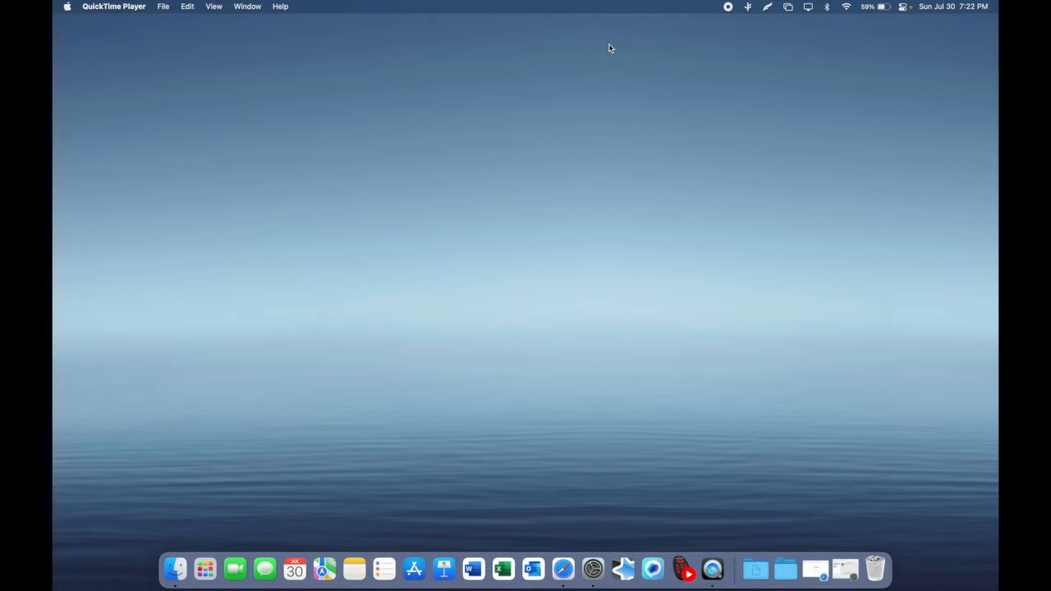
mouse_move(589, 177)
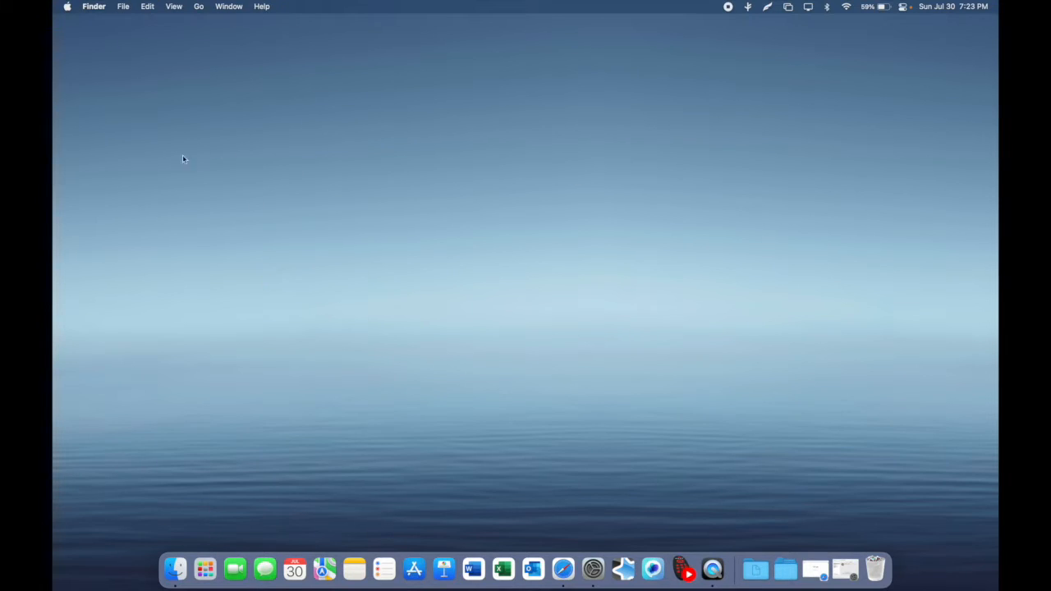
mouse_move(200, 6)
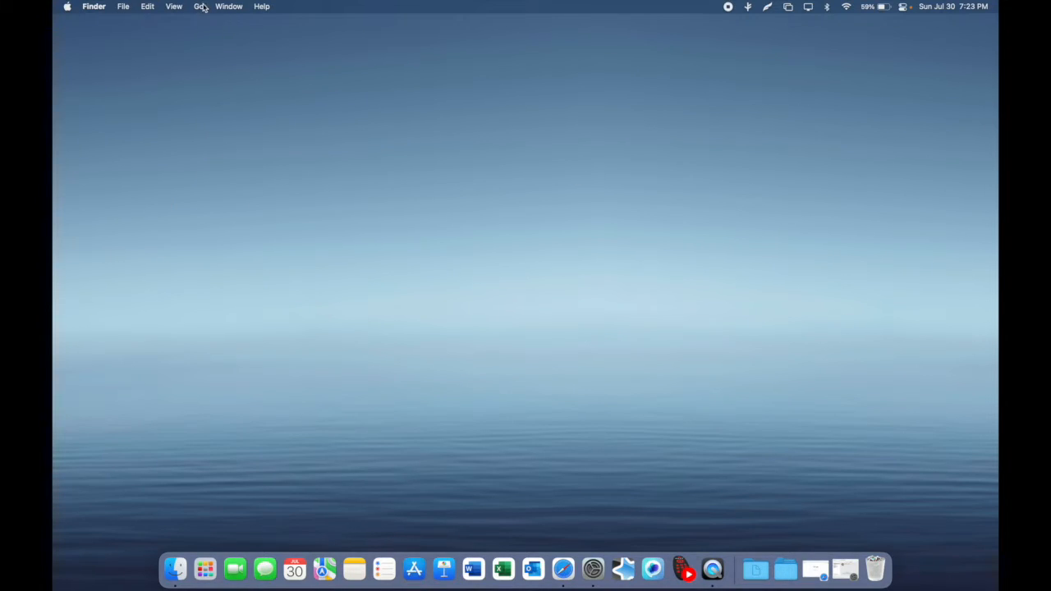
Step: Jump to /Library/Caches/ via Go to Folder and select the Desktop Pictures folder
left_click(199, 7)
type("/Library/Caches/")
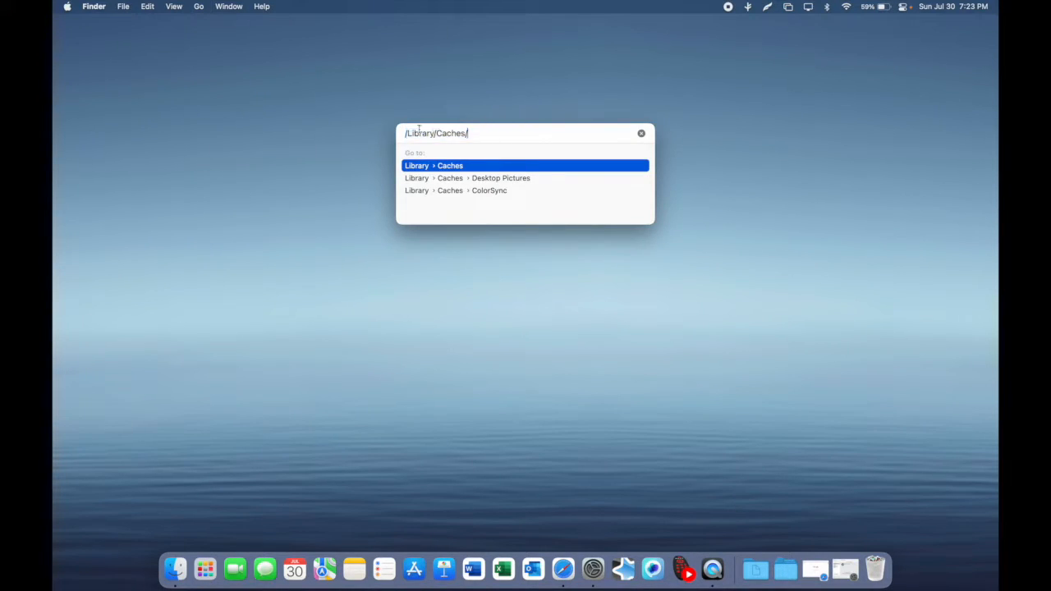
mouse_move(481, 143)
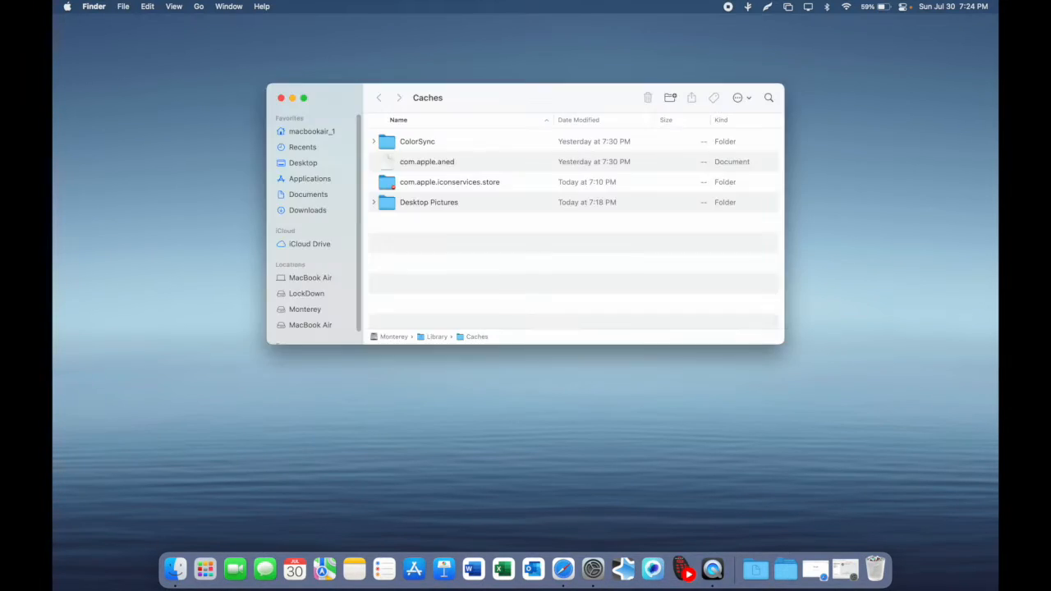
left_click(429, 202)
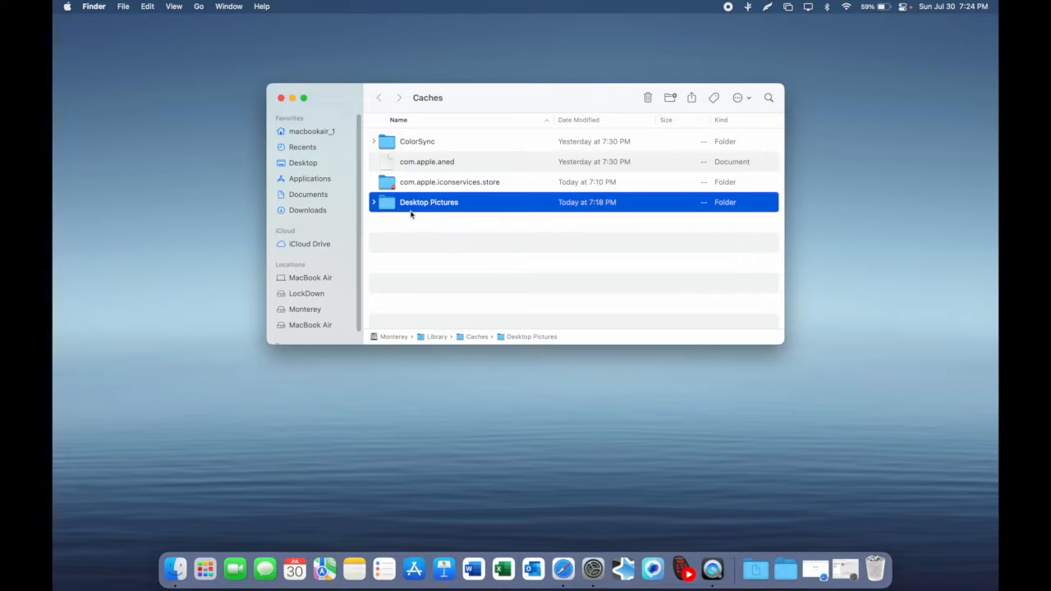
mouse_move(468, 228)
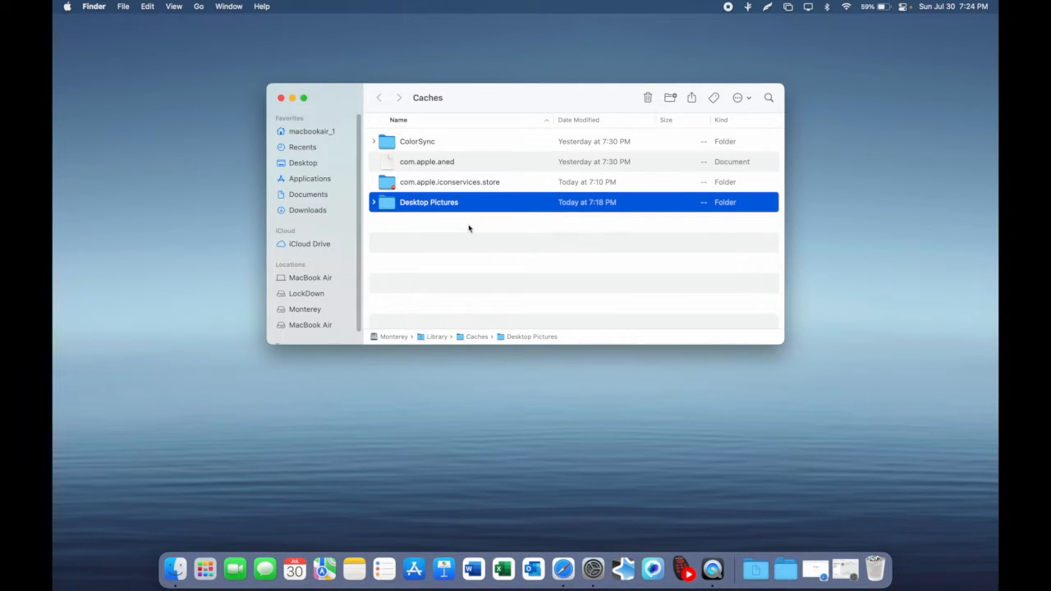
left_click(470, 238)
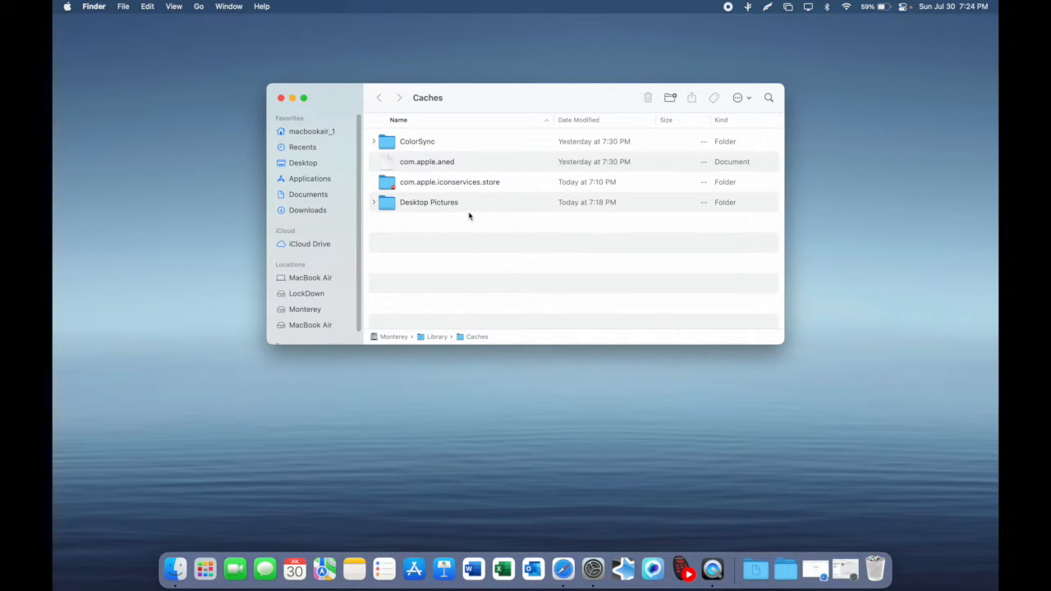
left_click(428, 202)
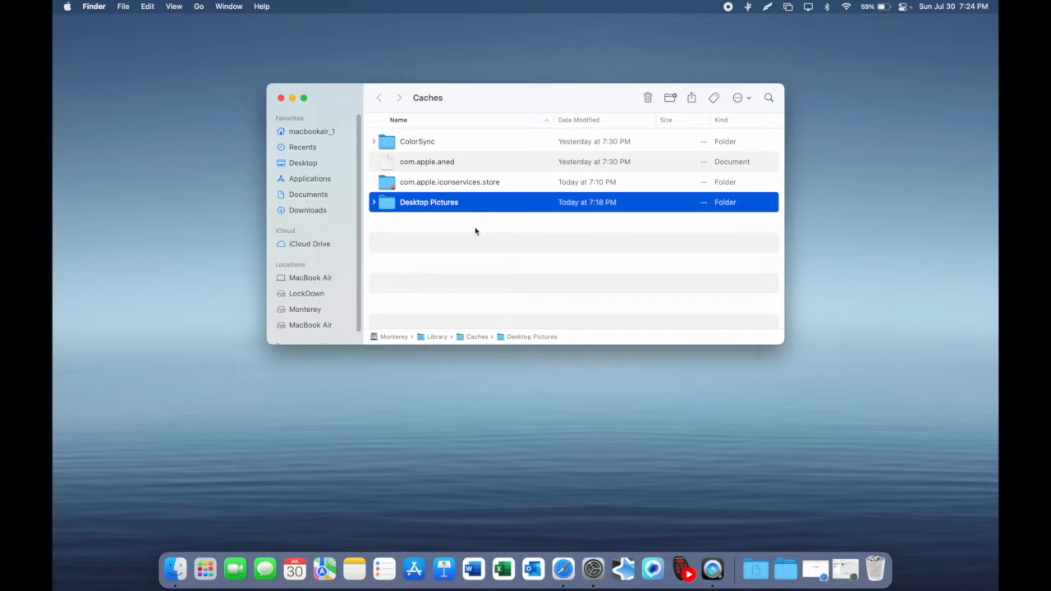
mouse_move(476, 229)
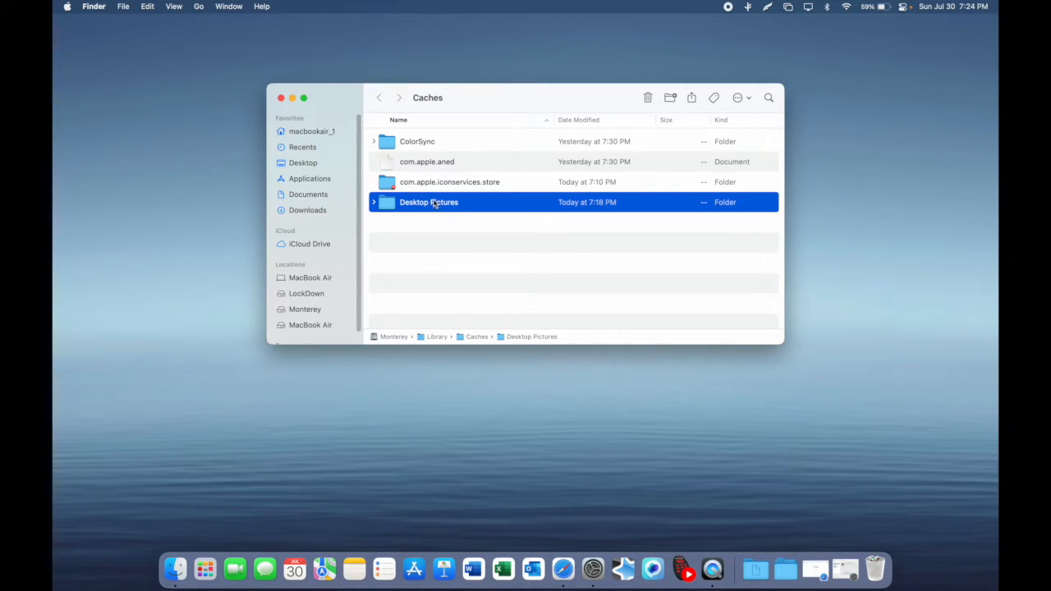
mouse_move(512, 200)
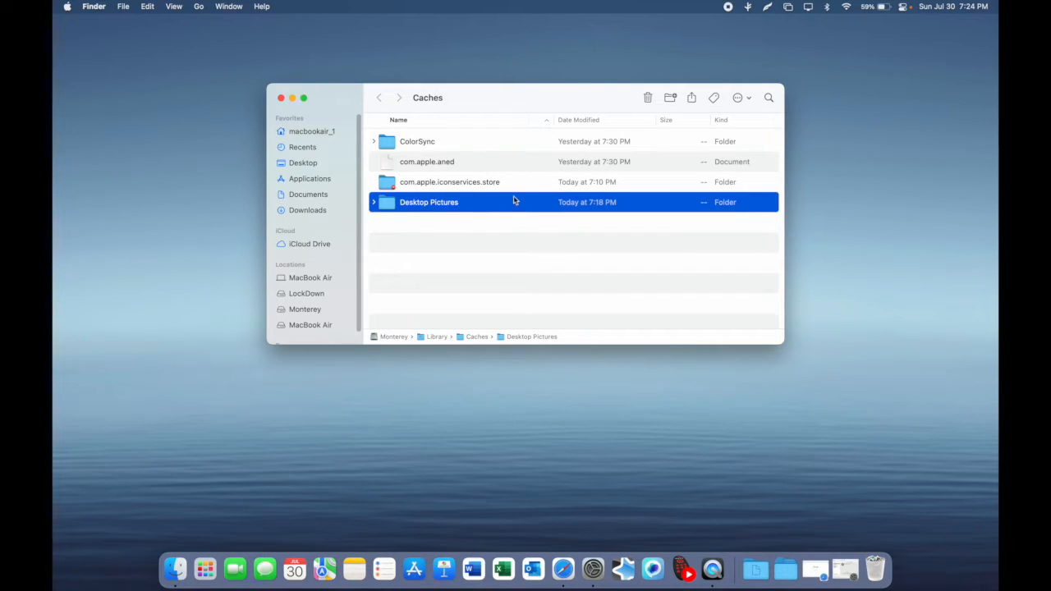
right_click(429, 202)
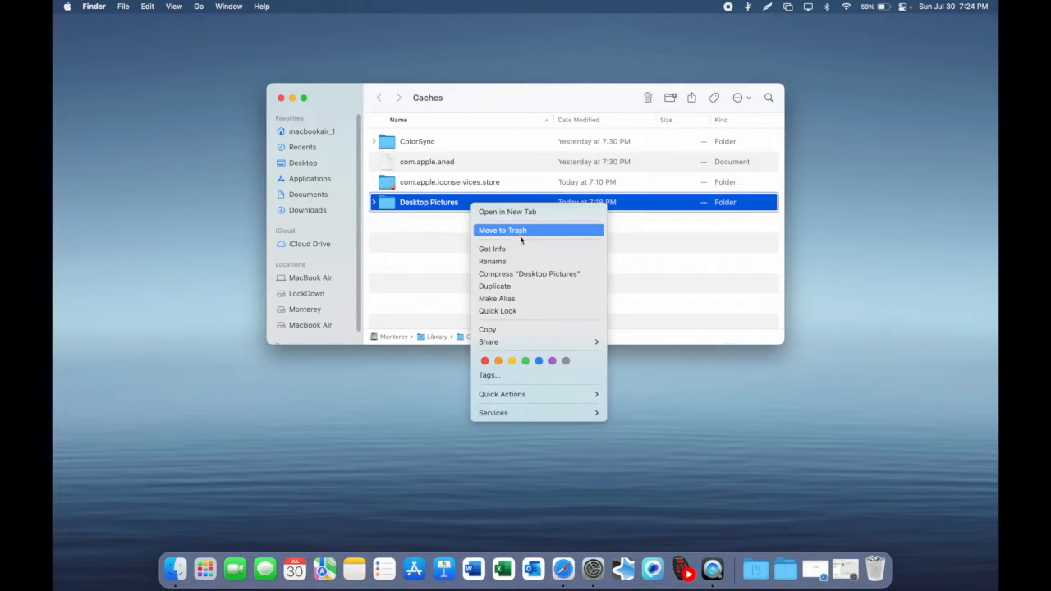
left_click(493, 250)
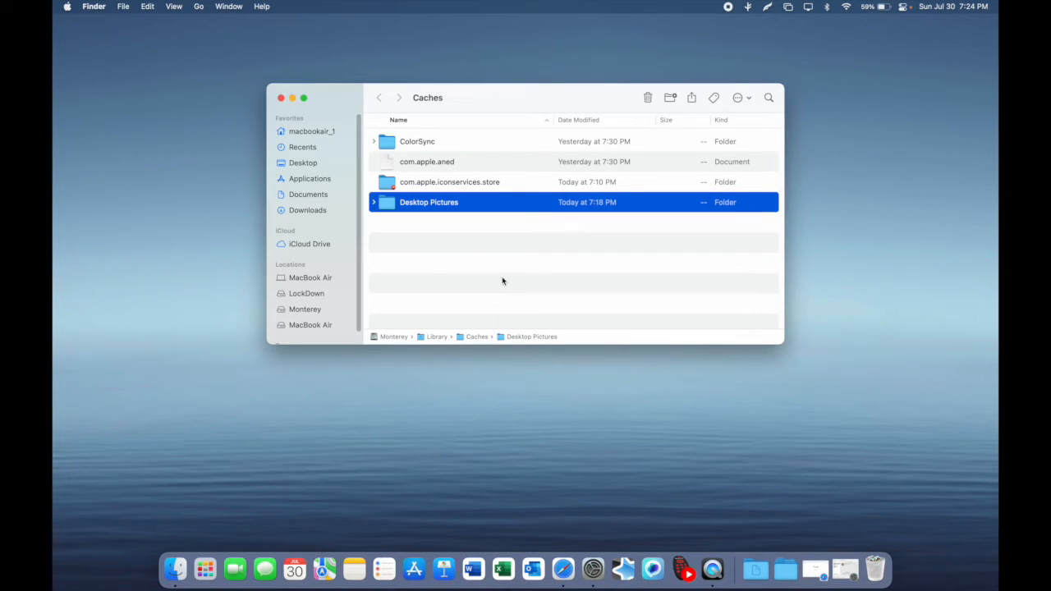
Step: Enter the Desktop Pictures folder and select the first UUID-named folder
double_click(429, 202)
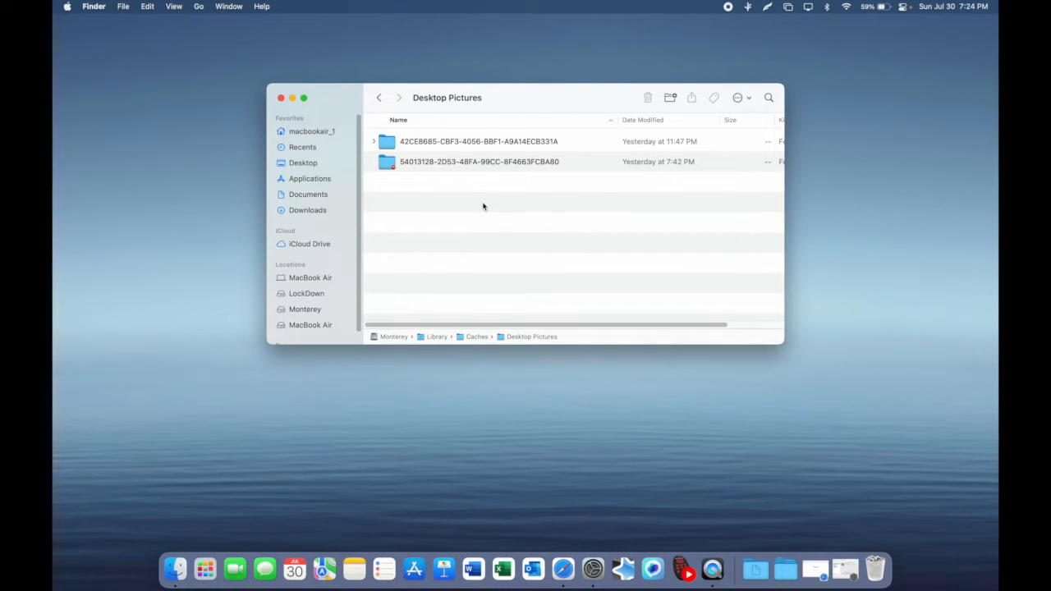
mouse_move(466, 180)
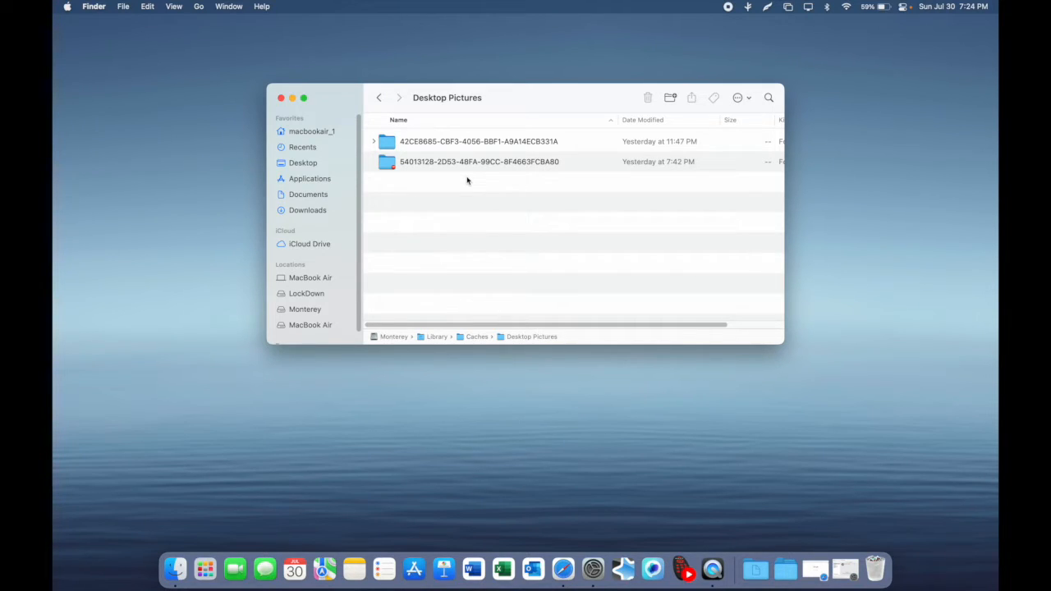
left_click(479, 142)
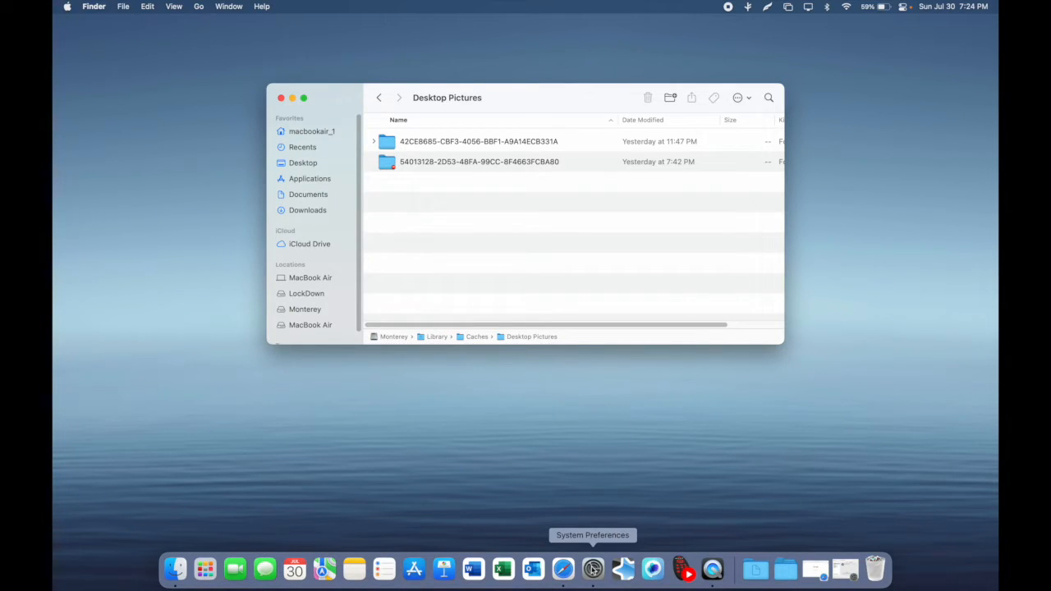
Step: Read the account UUID in Users & Groups Advanced Options and dismiss it with OK
left_click(593, 568)
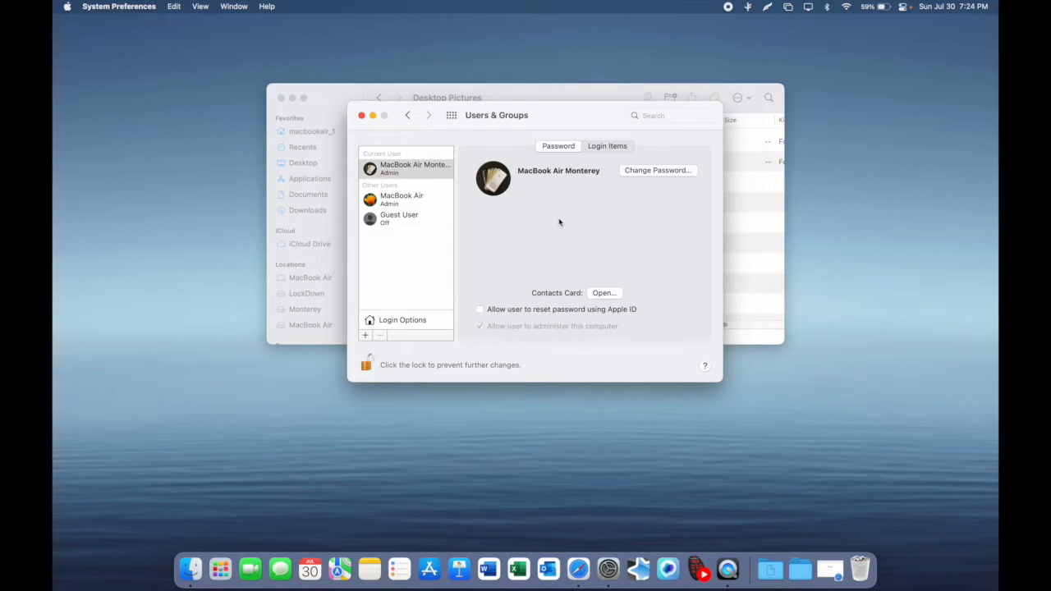
mouse_move(516, 121)
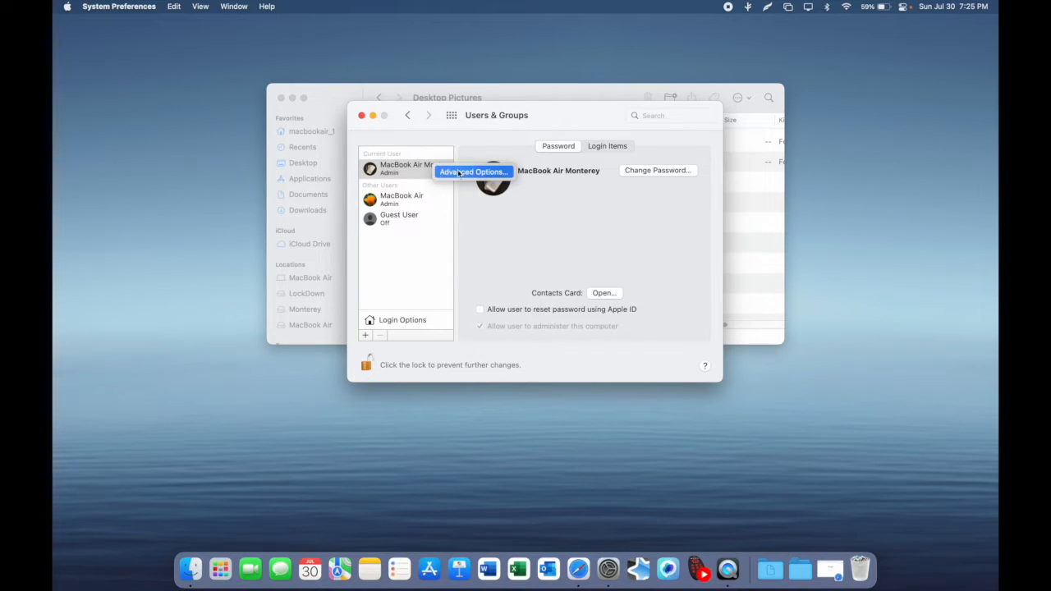
left_click(473, 173)
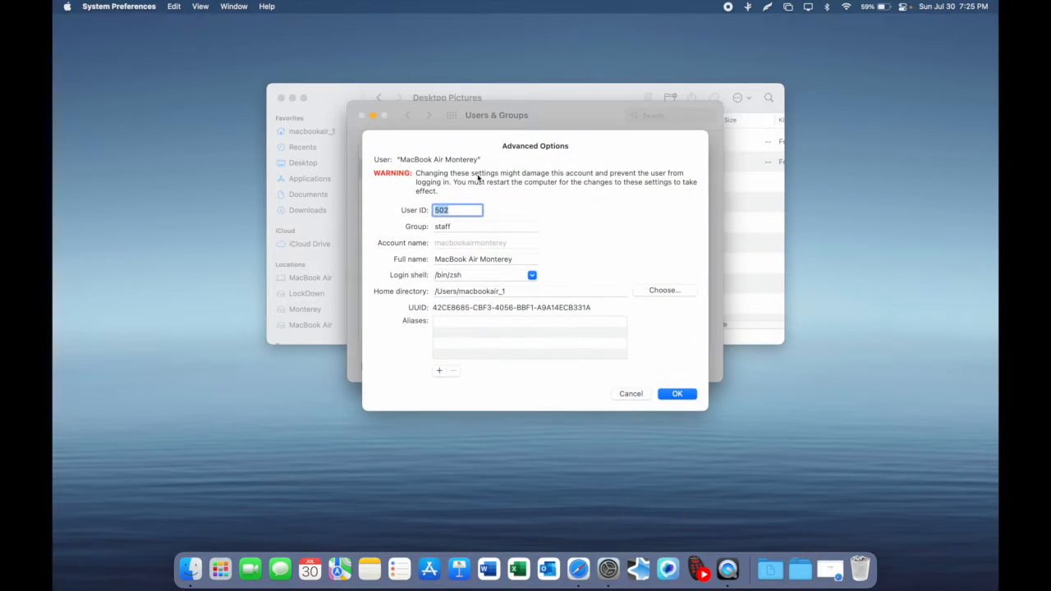
mouse_move(420, 310)
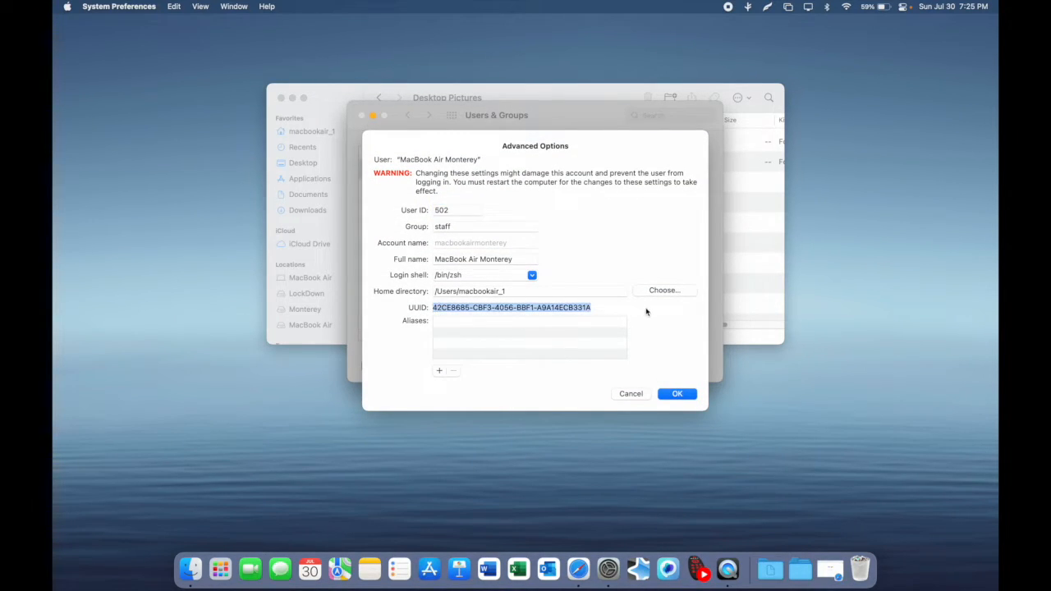
left_click(676, 394)
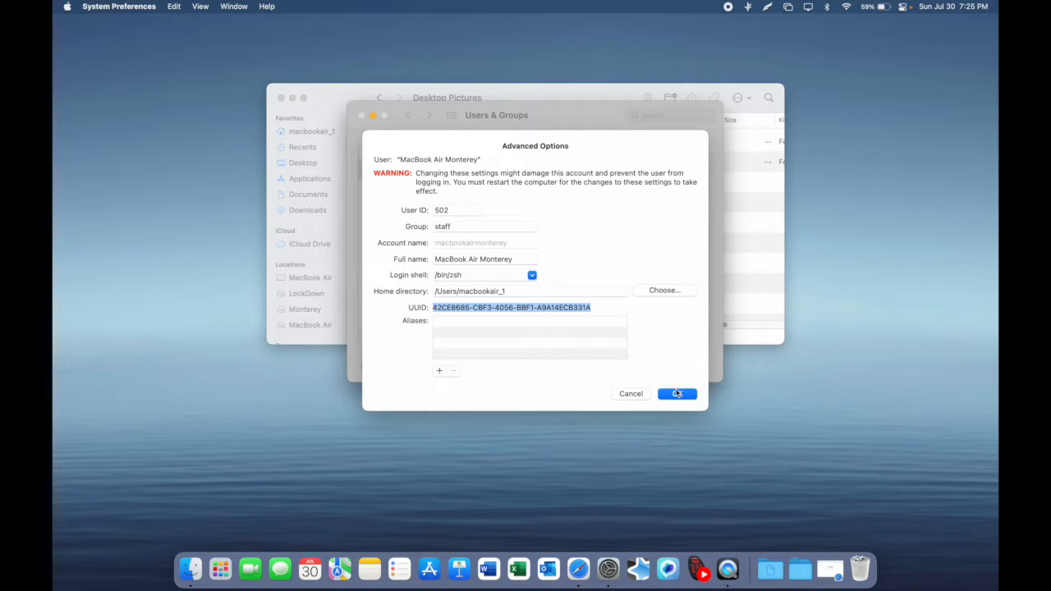
left_click(677, 394)
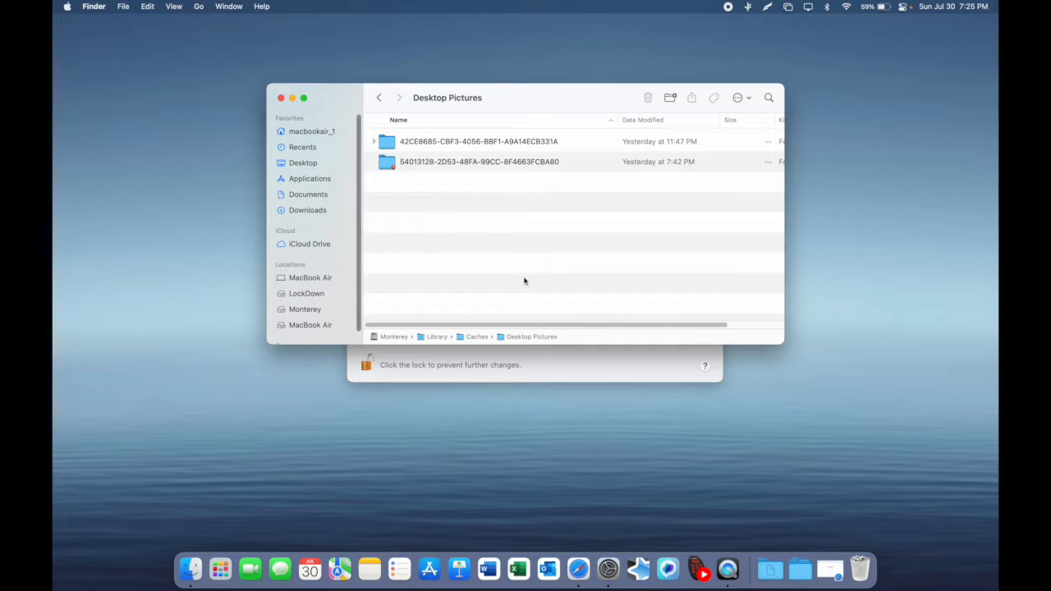
mouse_move(578, 197)
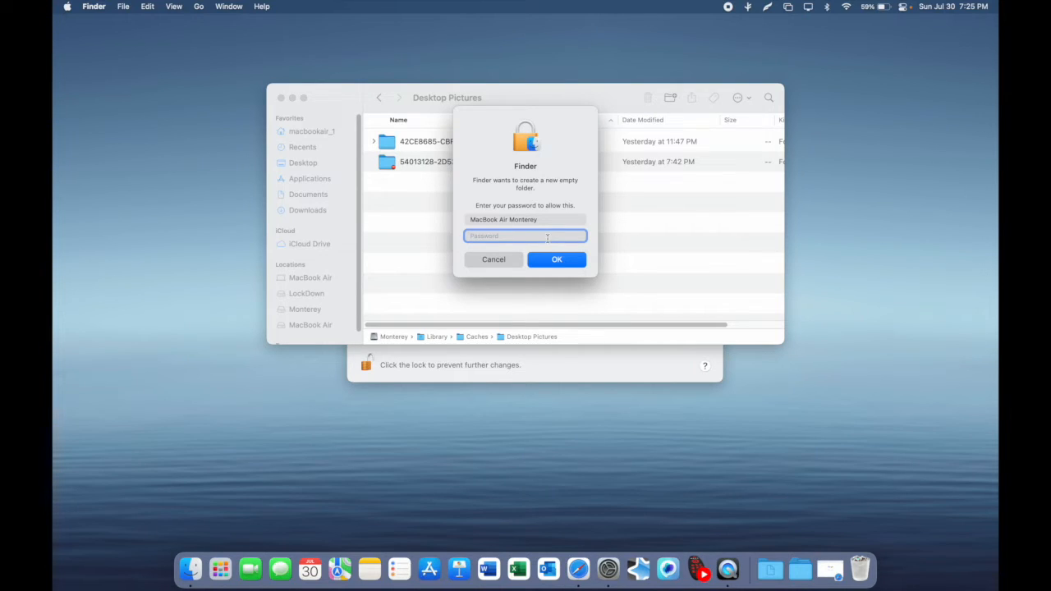
Step: Approve the new folder in Desktop Pictures with the administrator password
left_click(492, 259)
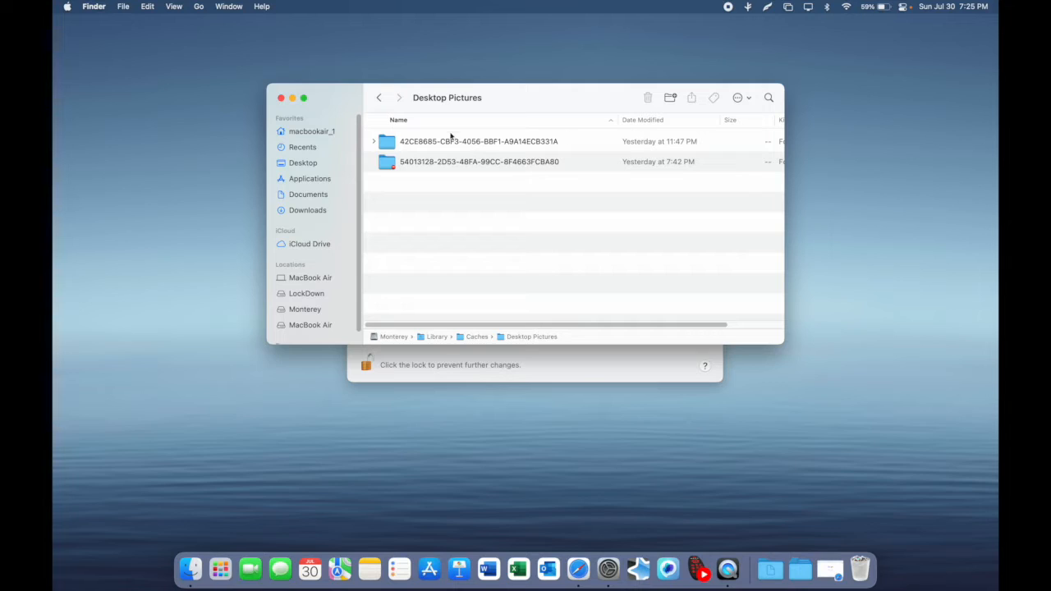
mouse_move(511, 223)
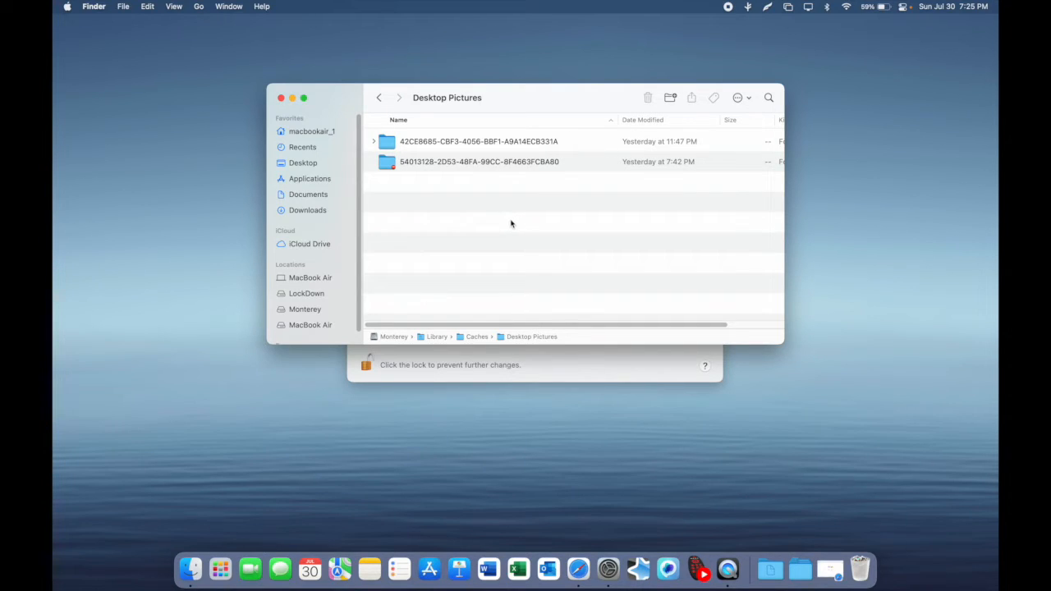
mouse_move(558, 154)
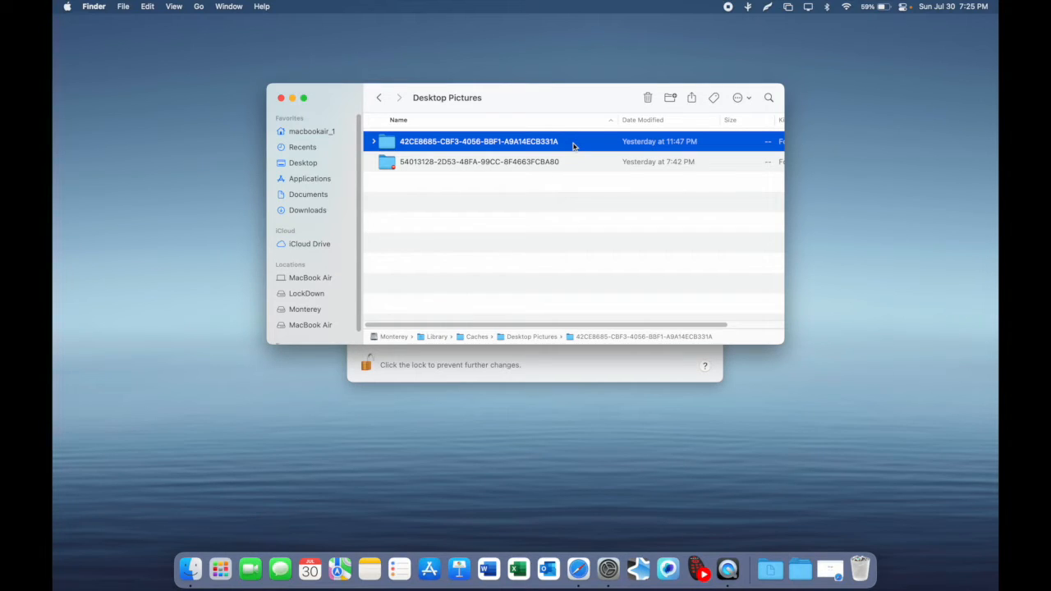
right_click(480, 142)
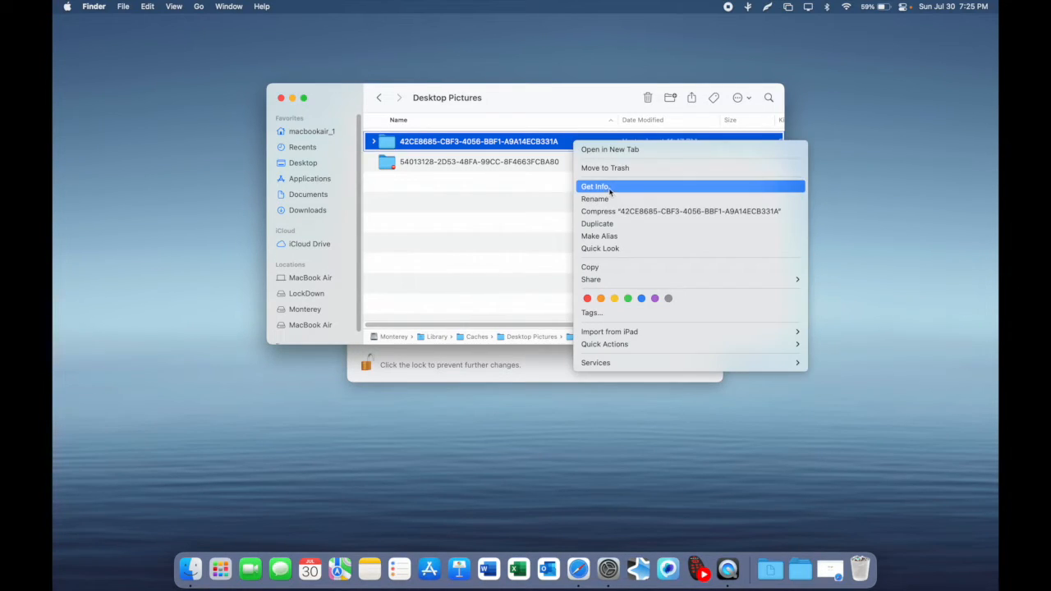
left_click(594, 187)
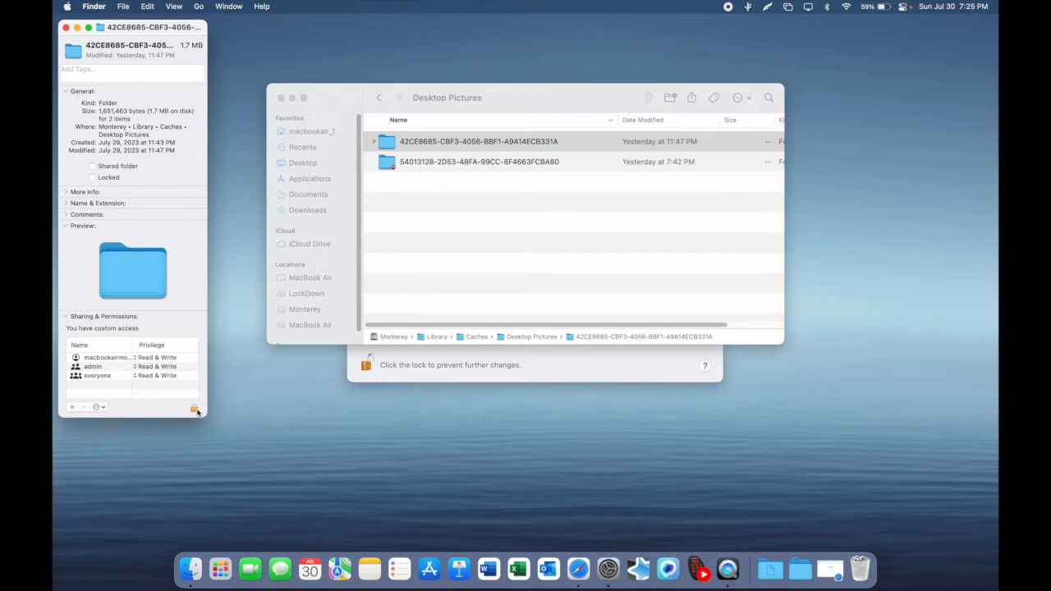
mouse_move(190, 276)
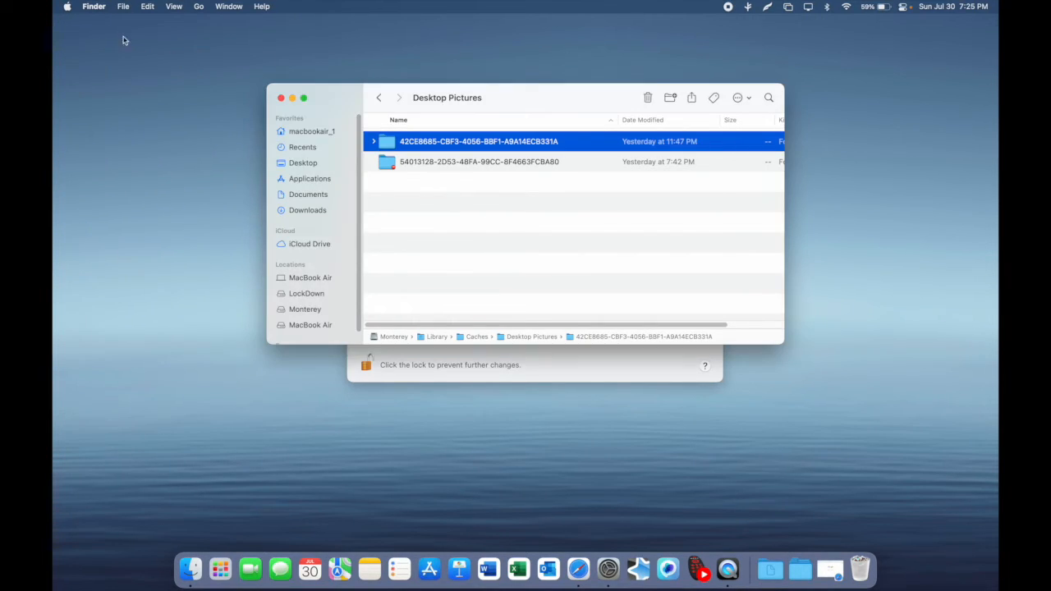
Step: Enter the 42CE8685 UUID folder to reveal lockscreen.png
double_click(479, 141)
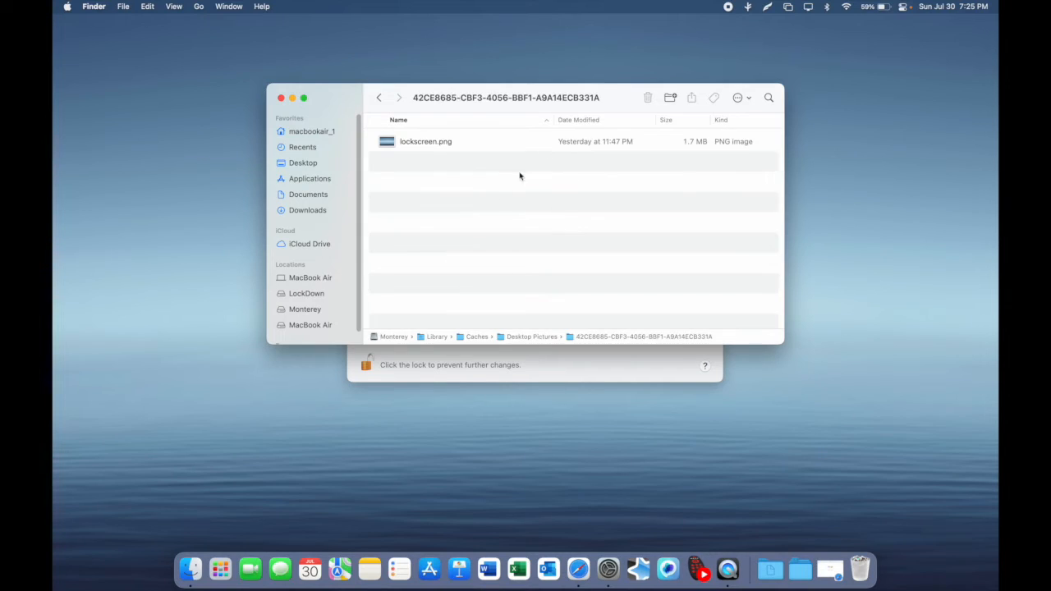
mouse_move(430, 152)
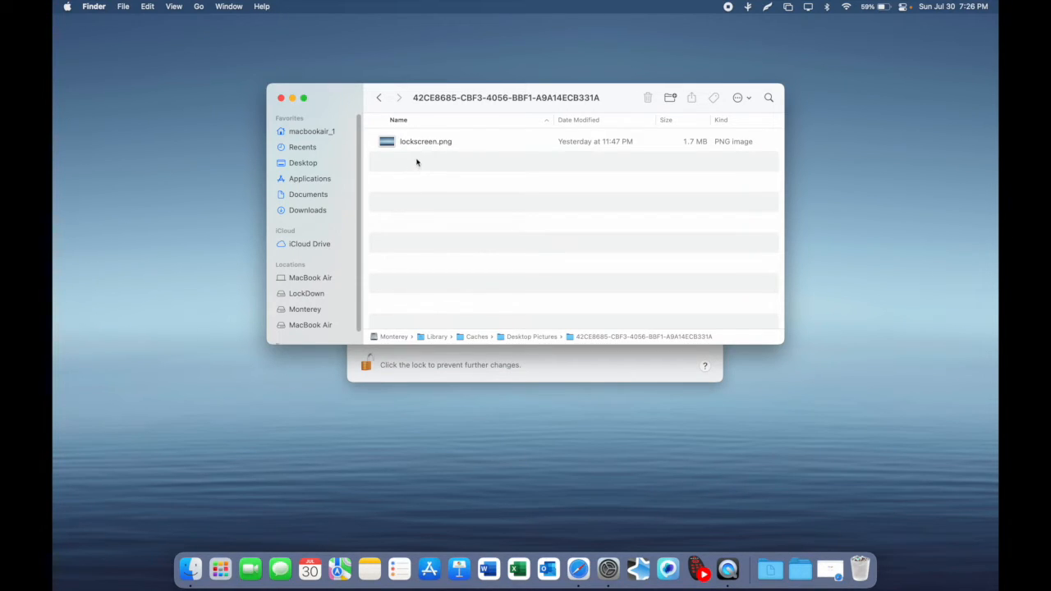
mouse_move(414, 203)
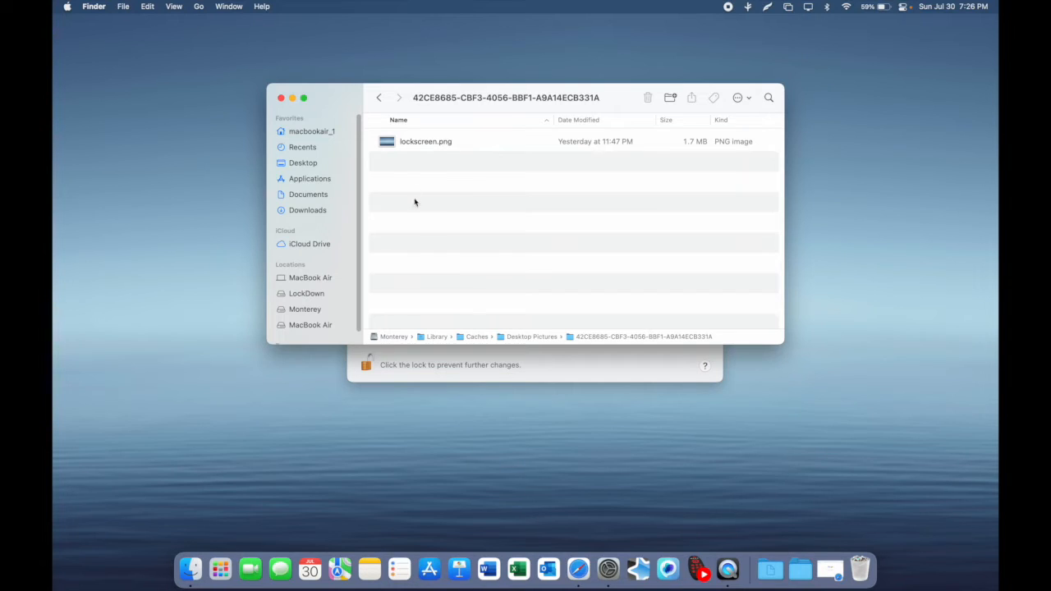
Step: Set Water Cropped.jpg from home Pictures/Wallpapers as the desktop picture
left_click(311, 131)
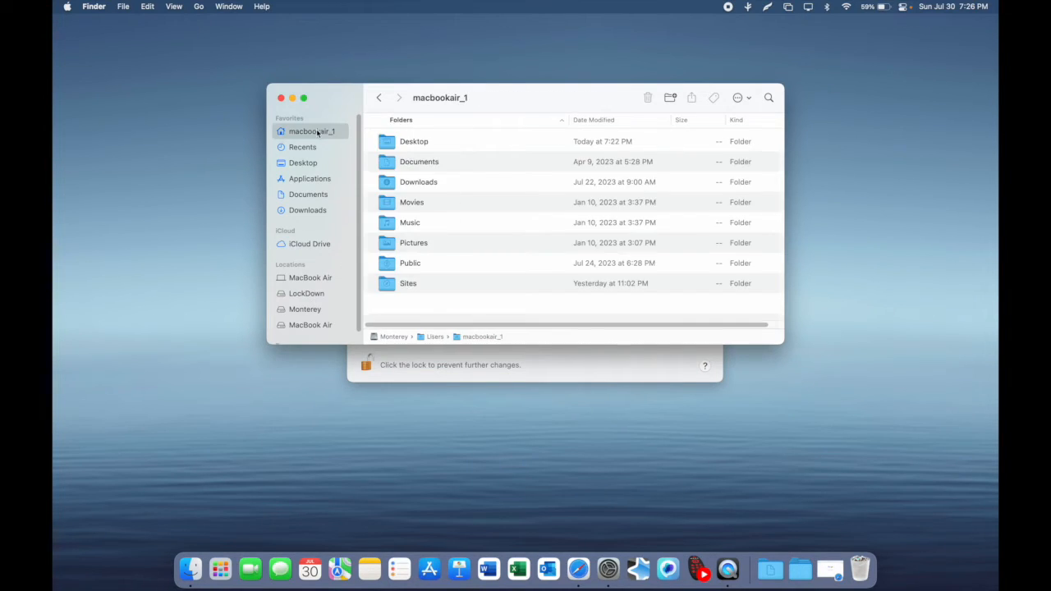
mouse_move(469, 243)
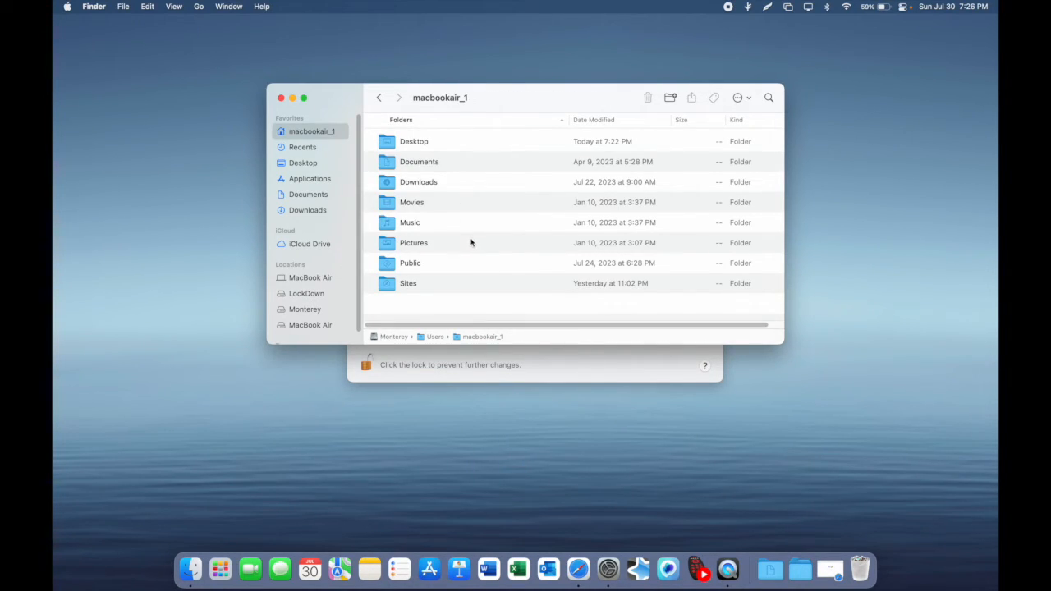
double_click(414, 243)
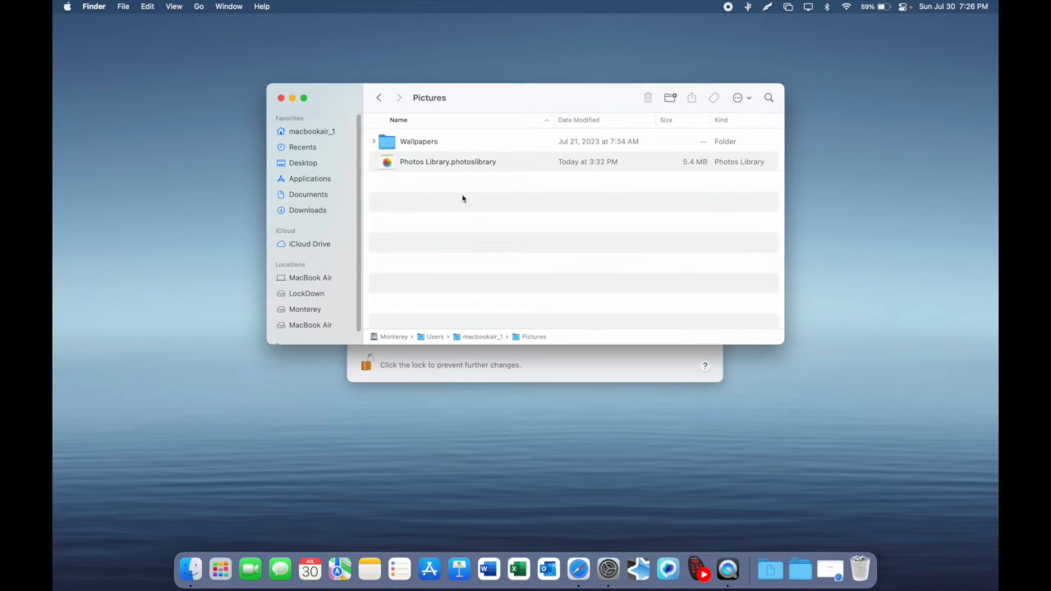
double_click(419, 142)
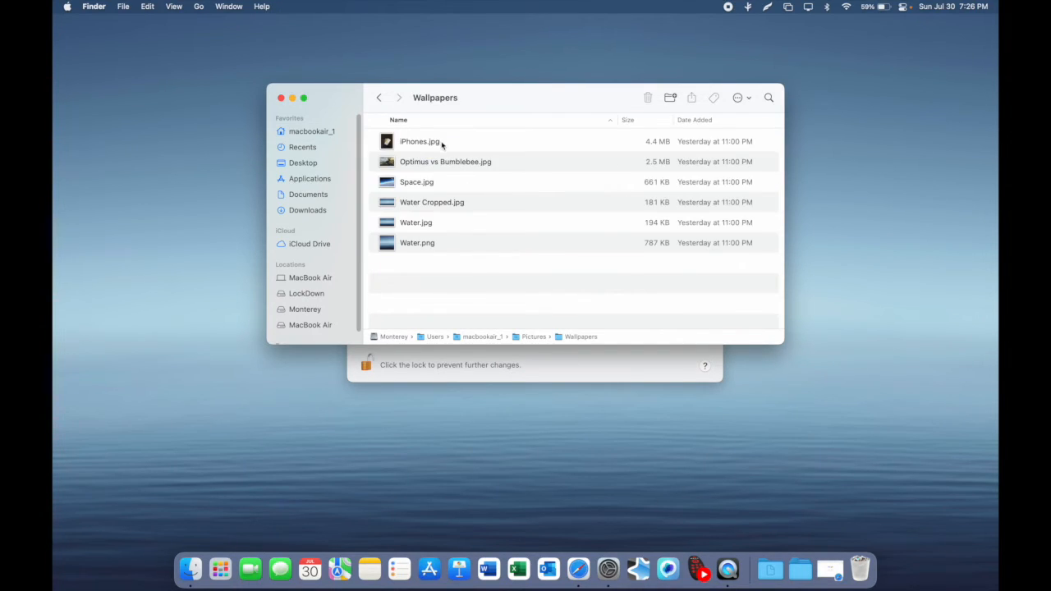
right_click(432, 202)
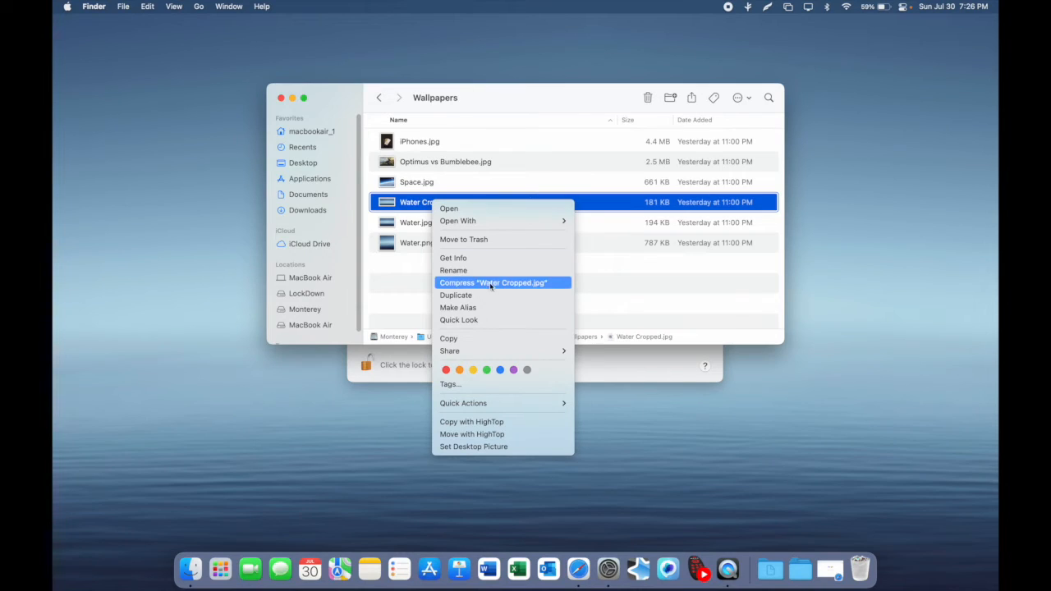
mouse_move(456, 296)
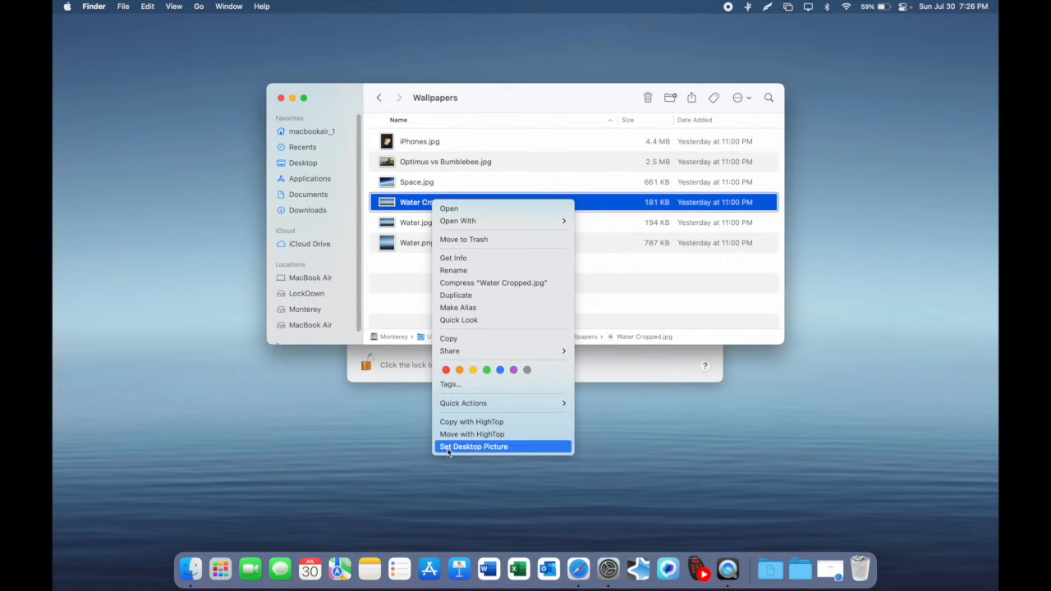
left_click(473, 447)
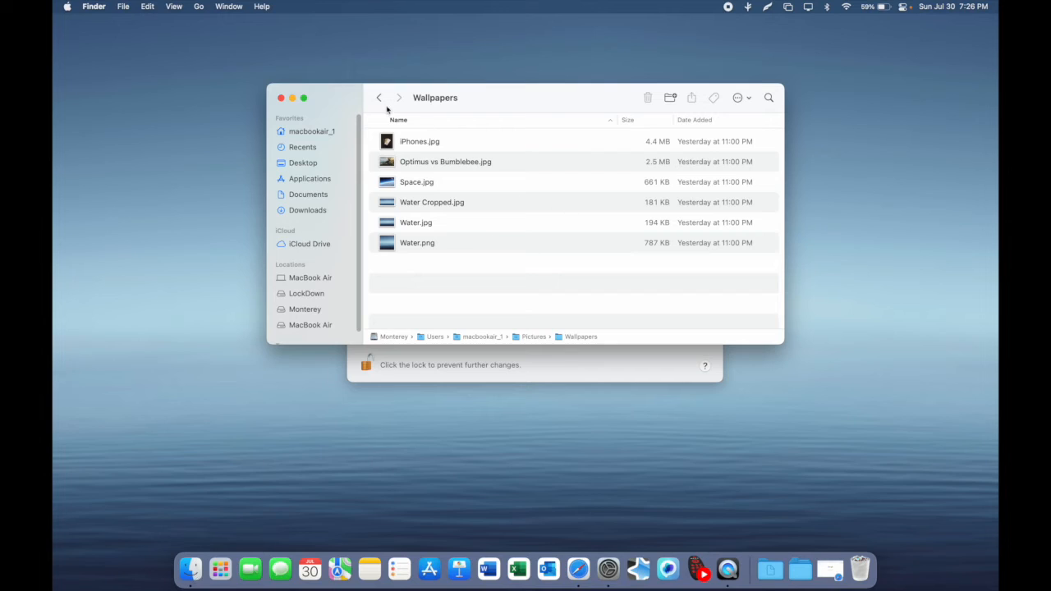
Step: Navigate back to the UUID folder containing lockscreen.png
left_click(198, 6)
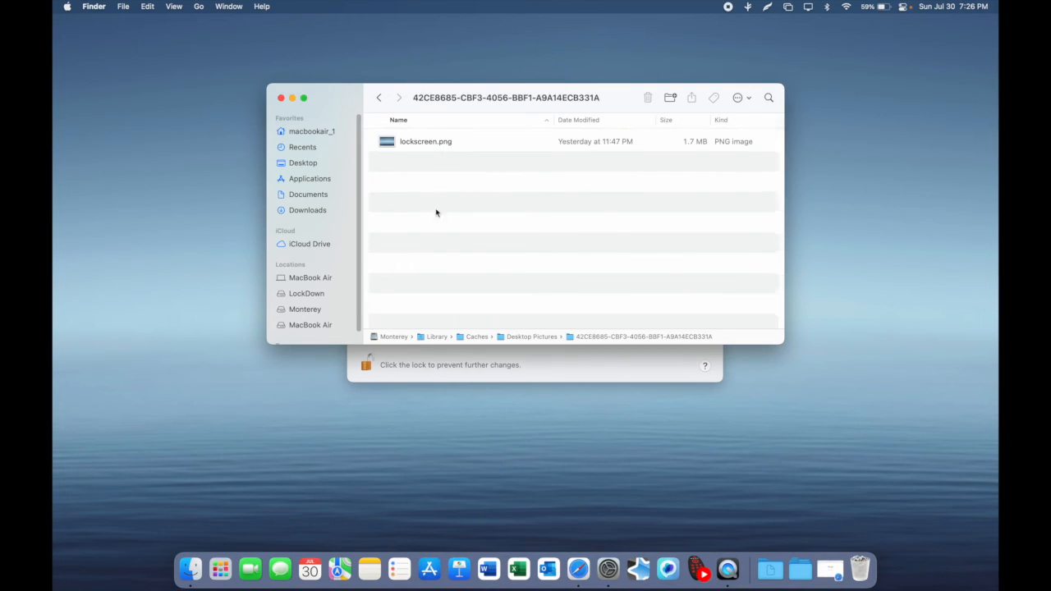
mouse_move(466, 146)
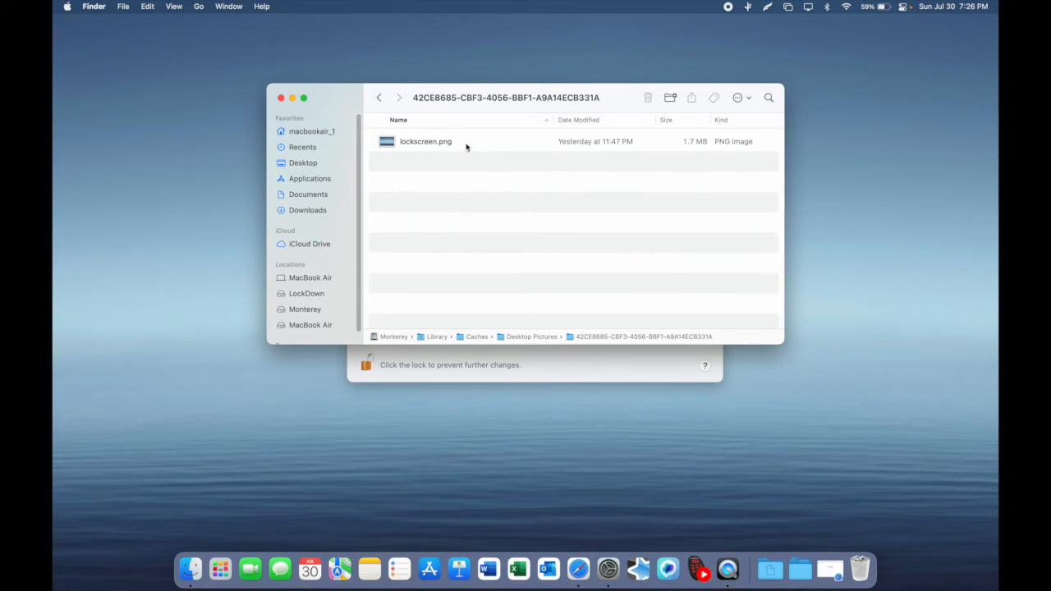
mouse_move(468, 239)
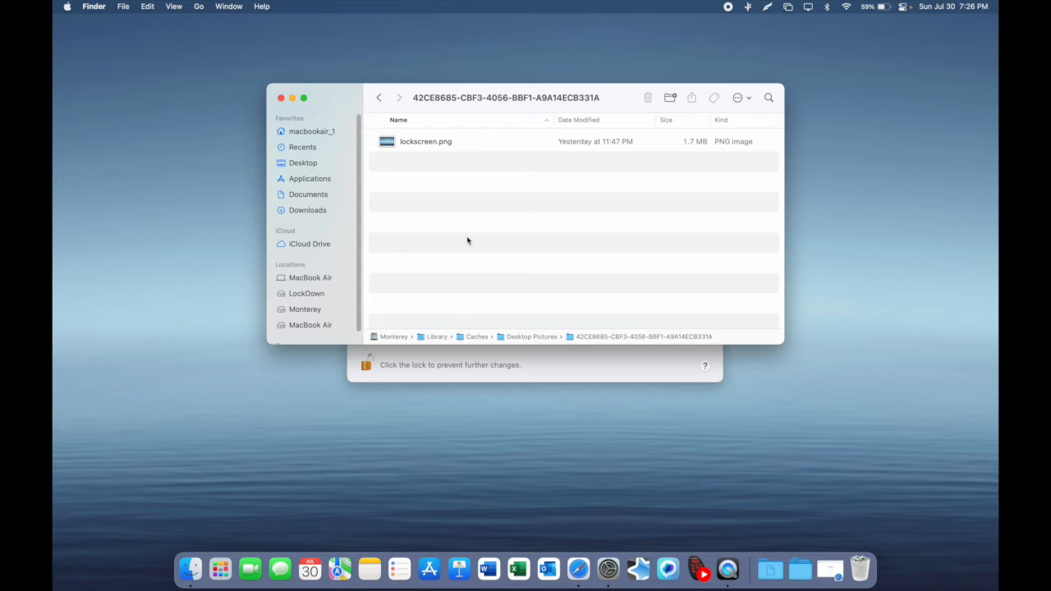
mouse_move(471, 162)
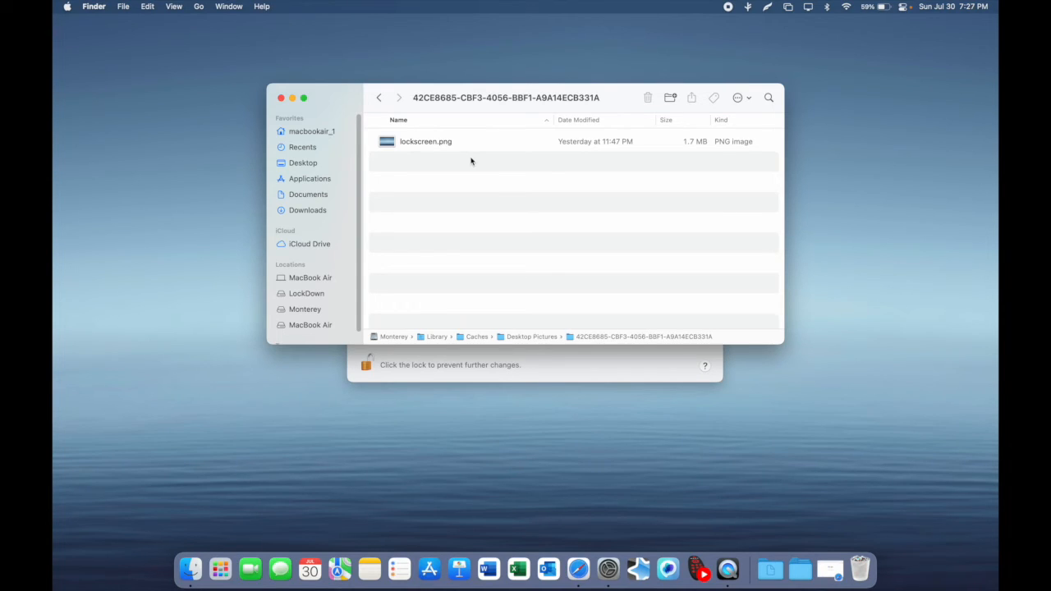